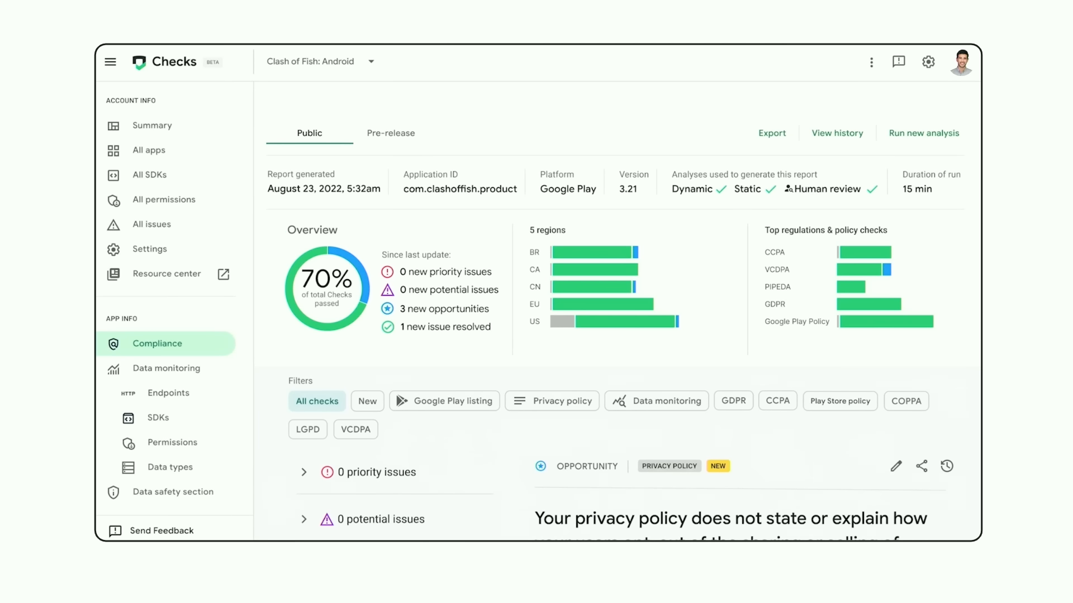
Step: Advance through the slides and start the embedded Genkit Developer UI demo on s05_visionMenuQuestion
scroll("down", 3)
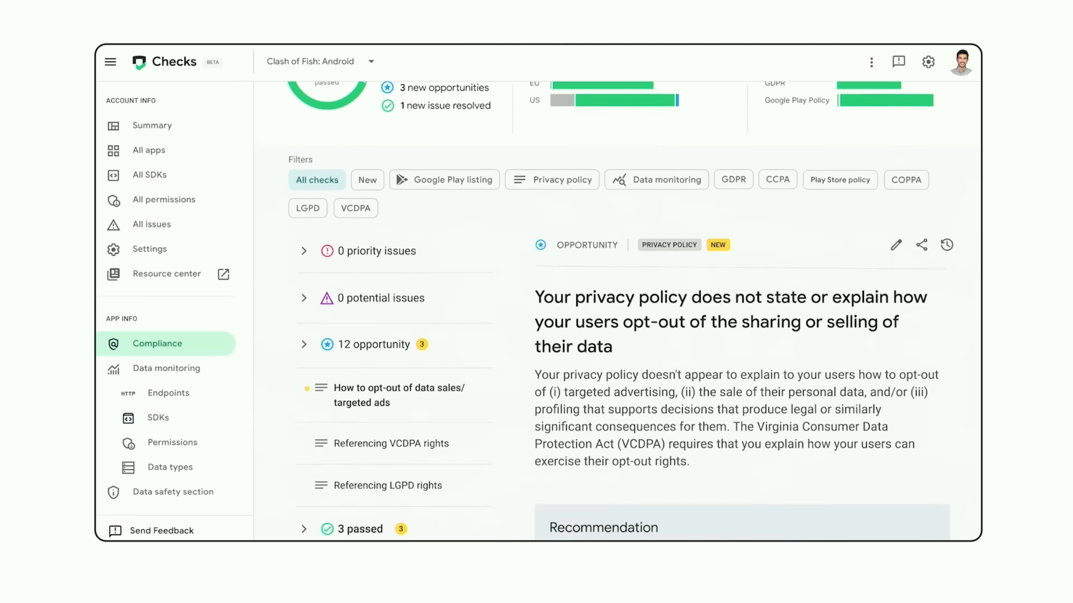
scroll("down", 3)
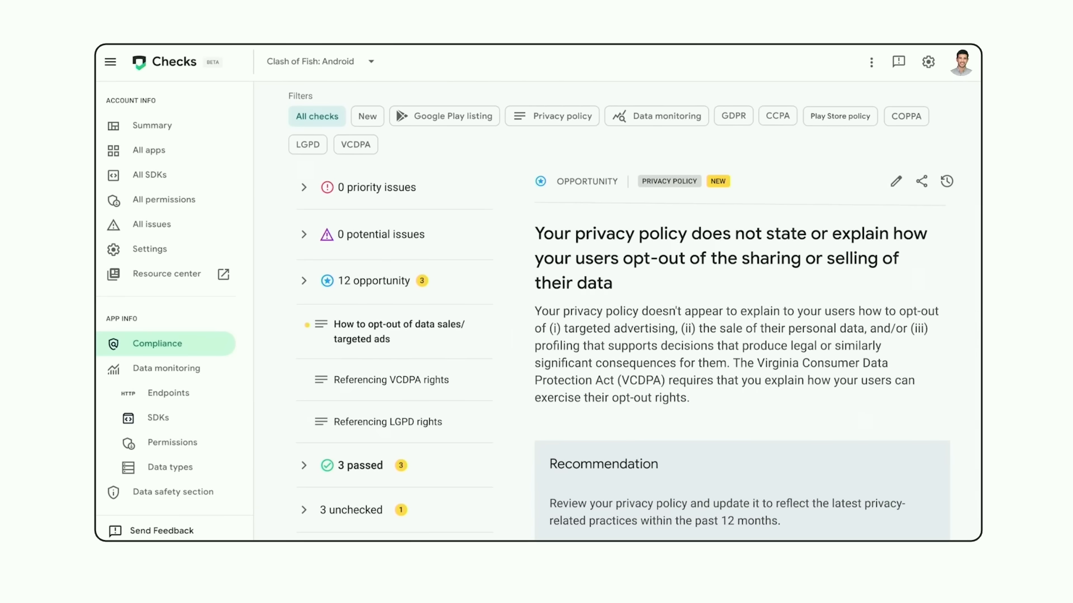
scroll("down", 3)
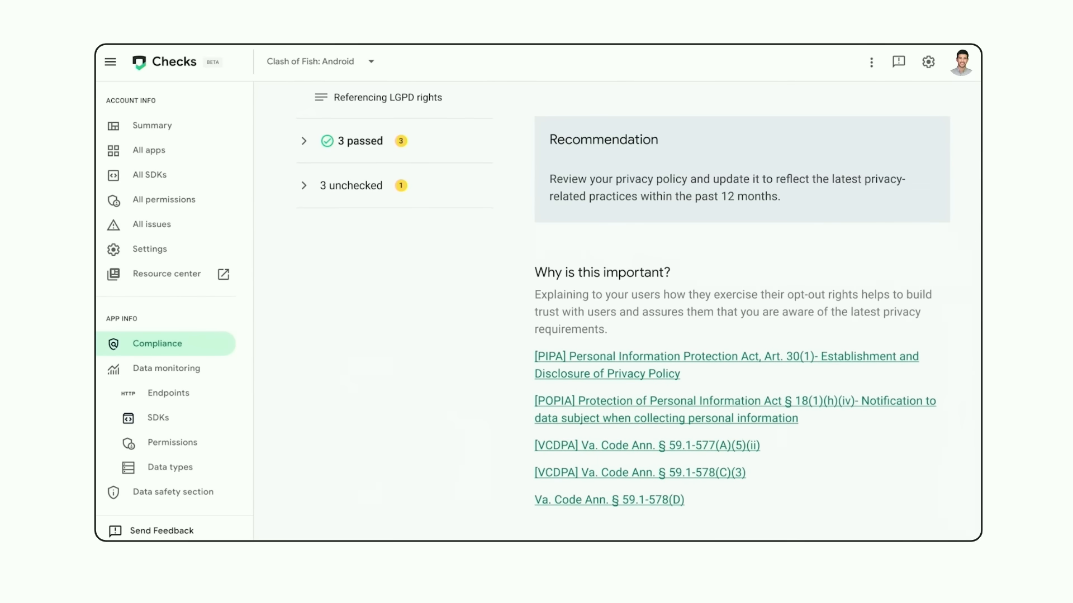
left_click(168, 393)
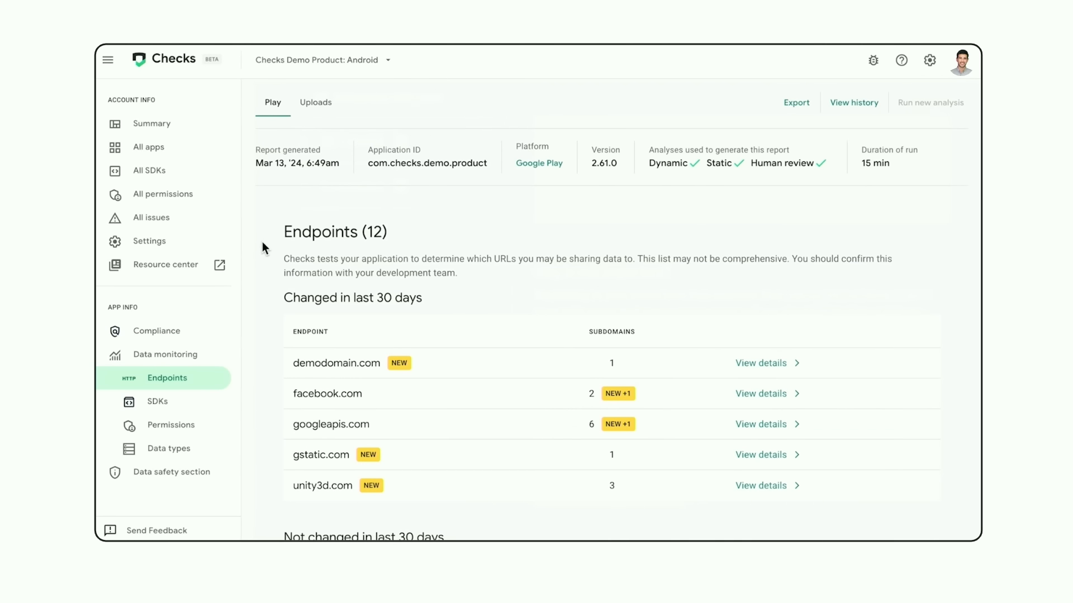
scroll("down", 3)
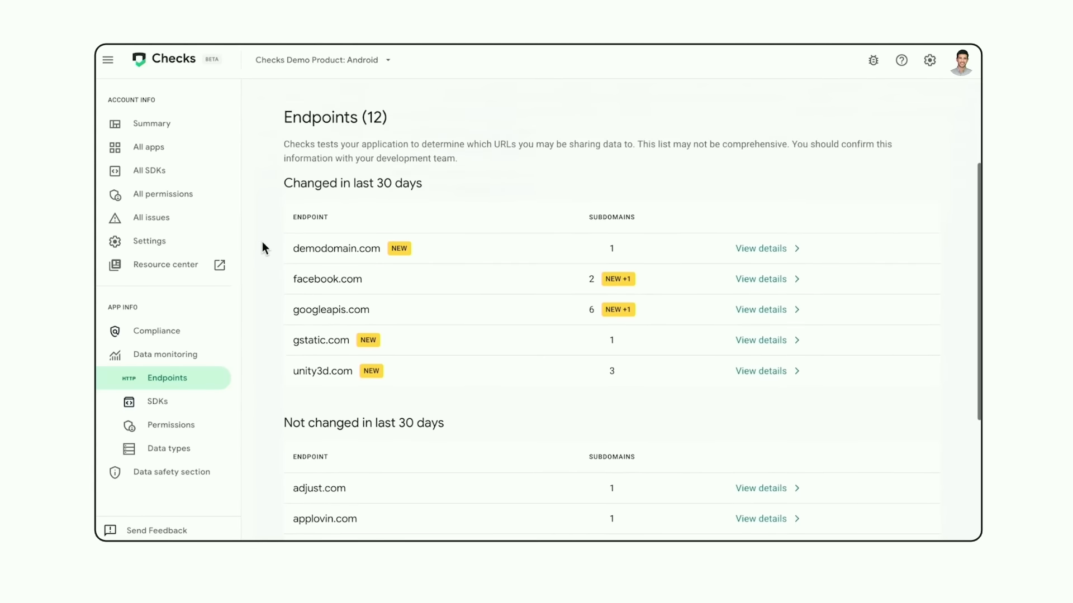
scroll("down", 3)
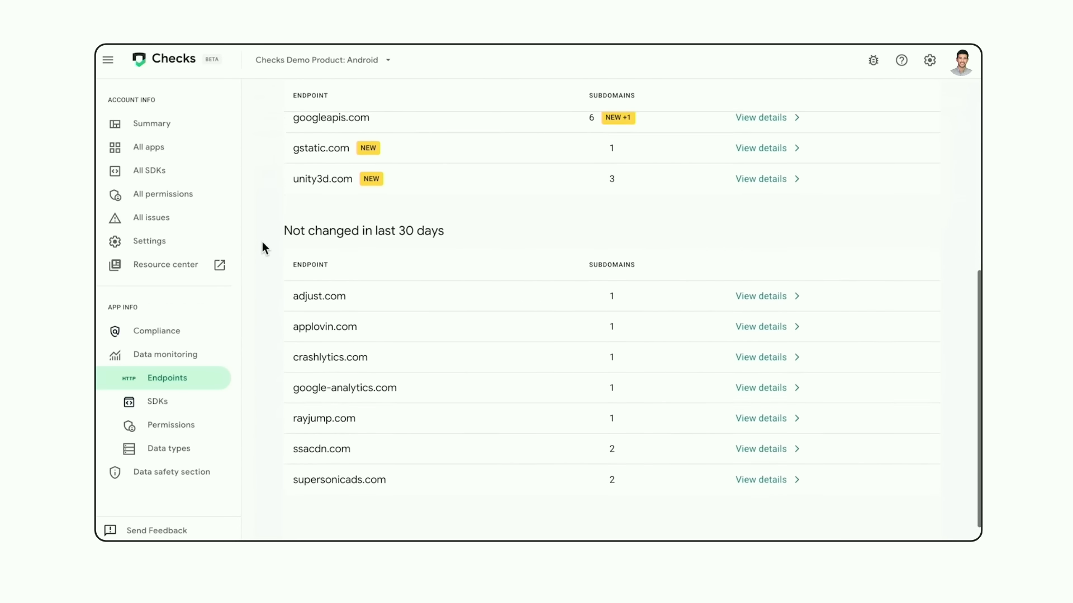
scroll("down", 3)
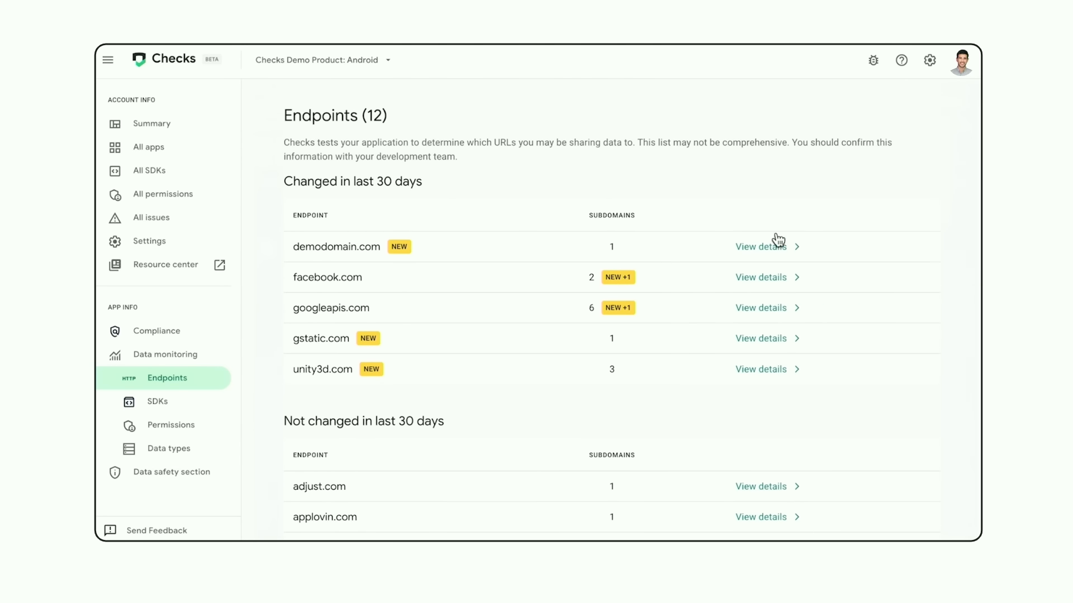
left_click(760, 246)
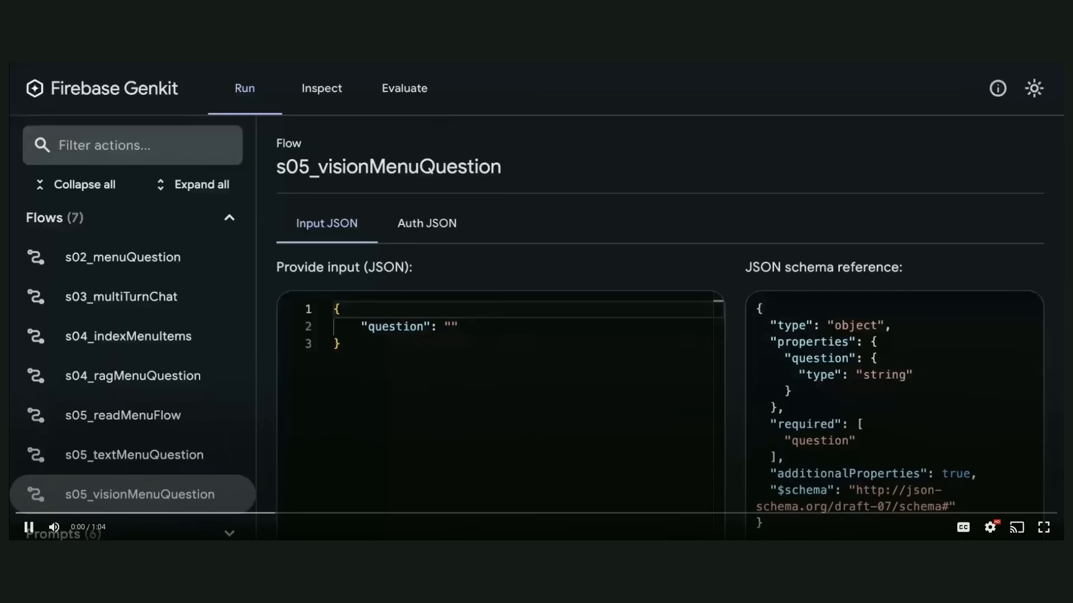
Step: Run s05_visionMenuQuestion on "What's good for a chicken item?" and view its trace
type("What's good for a c")
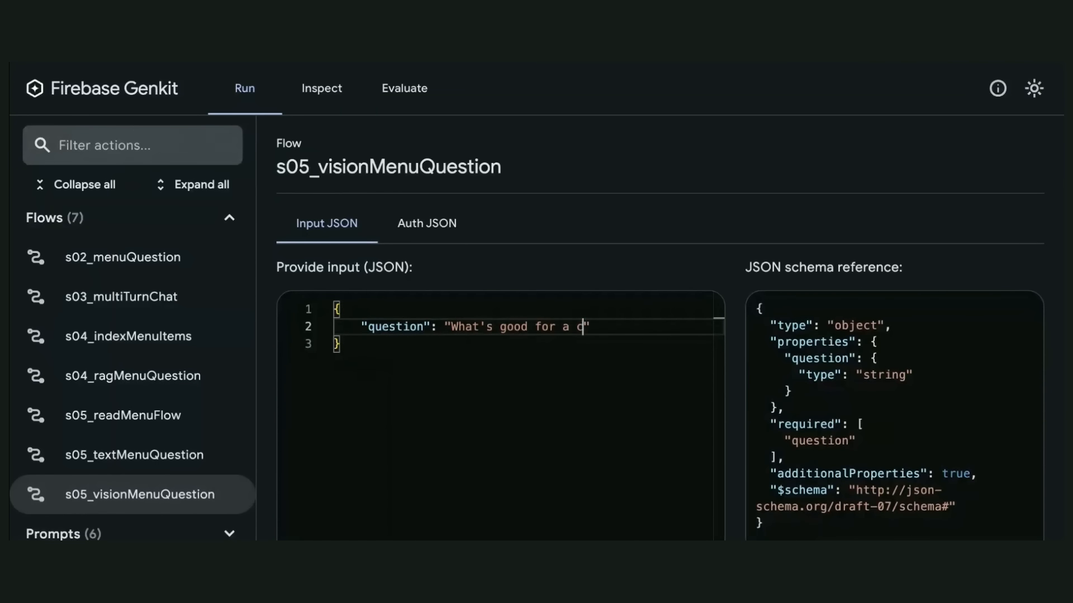
type("hicken i")
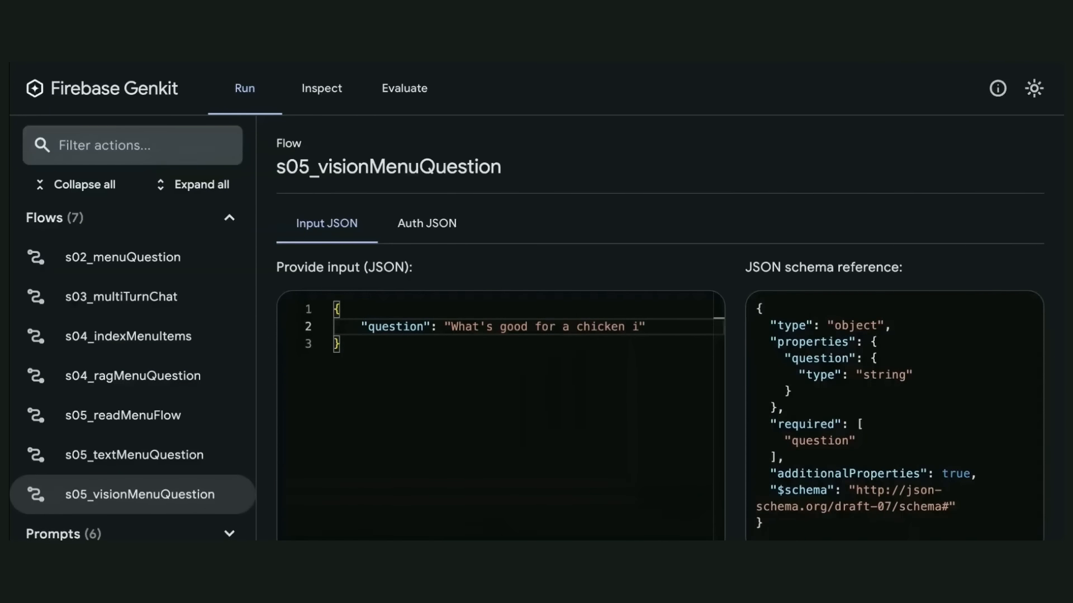
type("tem?")
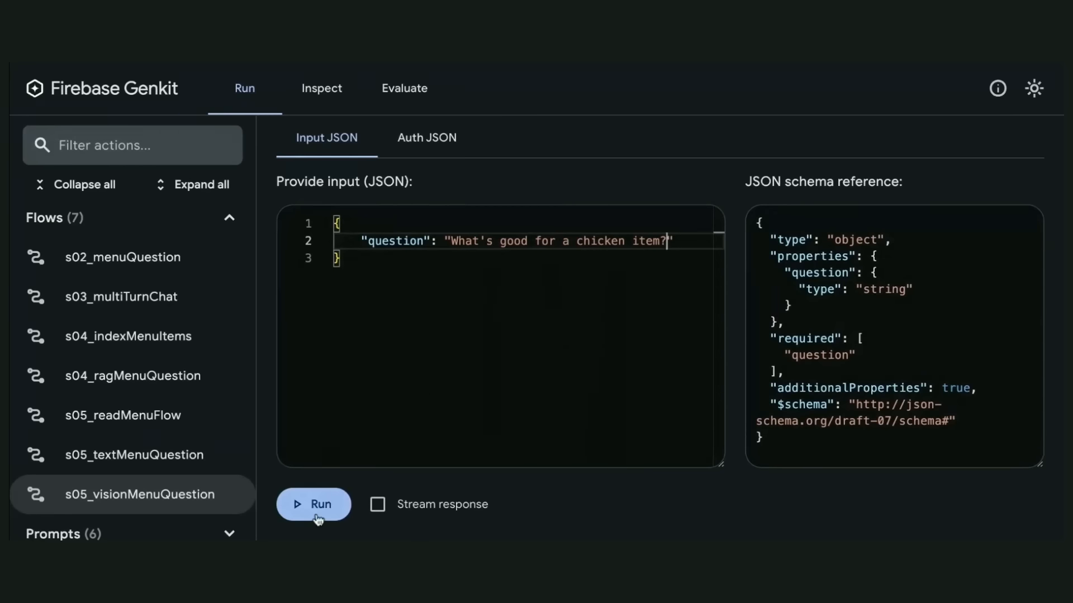
left_click(313, 504)
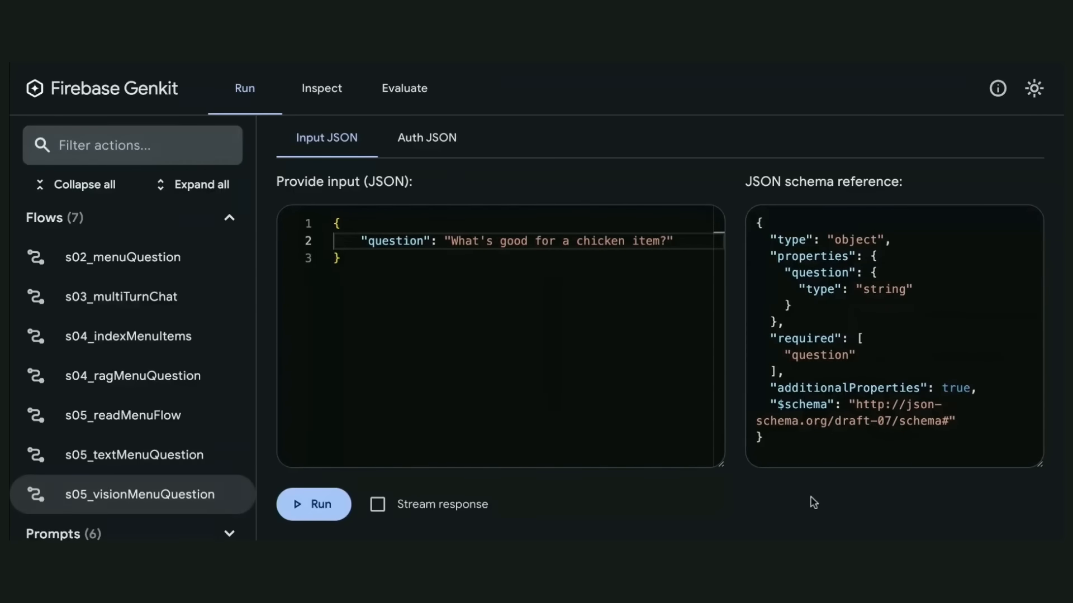
left_click(313, 504)
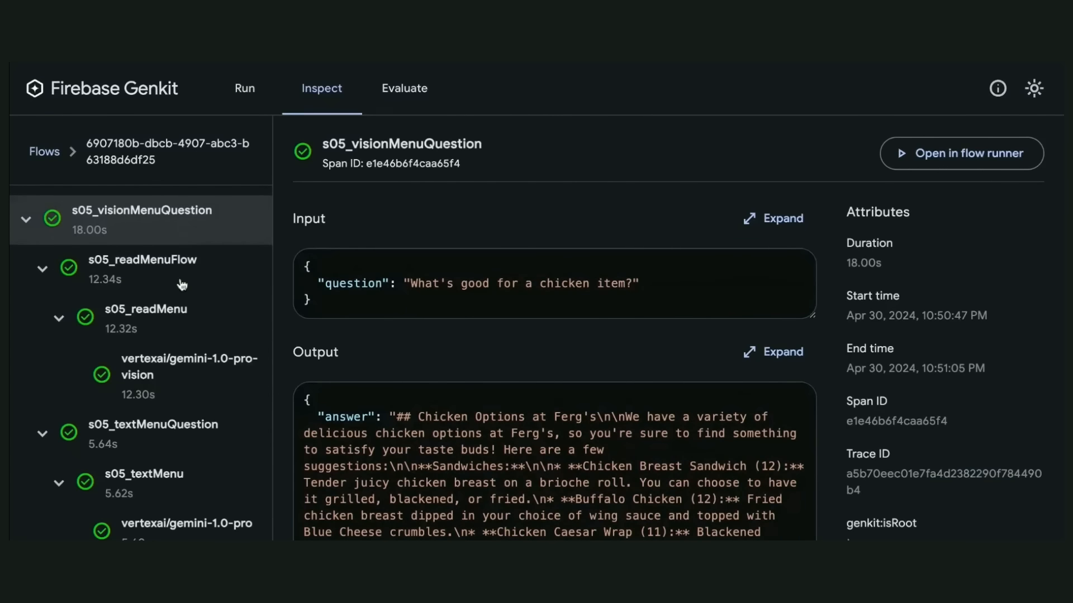
mouse_move(169, 374)
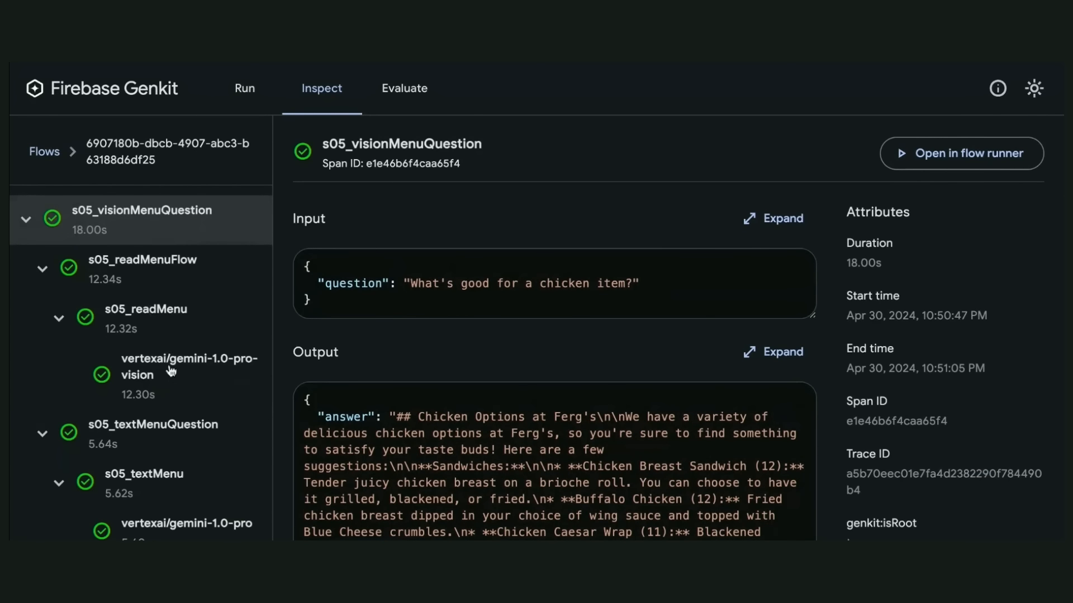
Step: Inspect the gemini-1.0-pro-vision step's full input, highlighting the menu-text extraction instruction
left_click(188, 366)
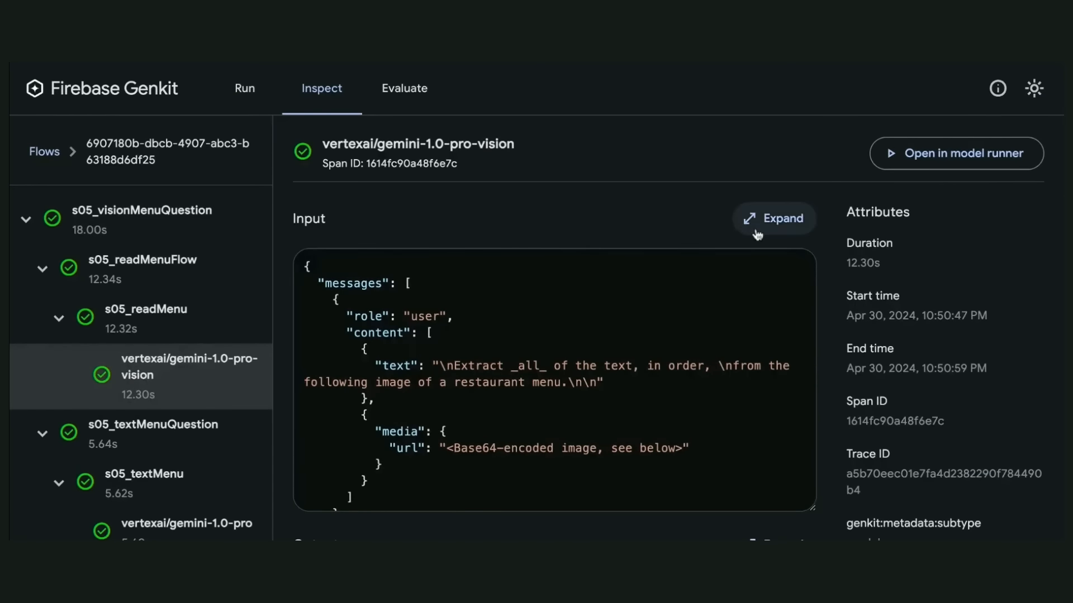
left_click(773, 217)
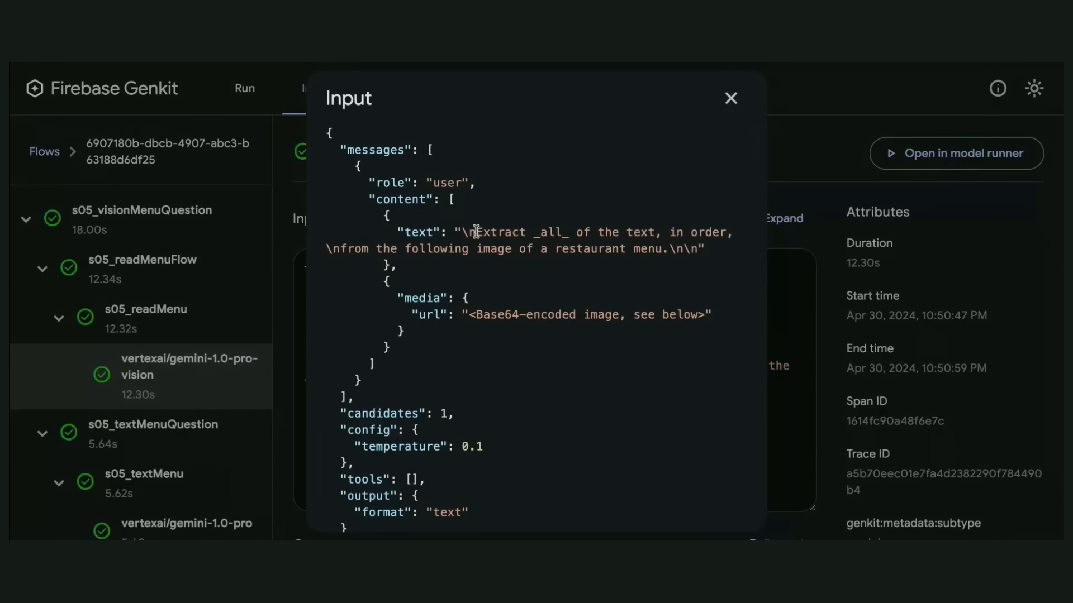
left_click_drag(469, 233, 711, 248)
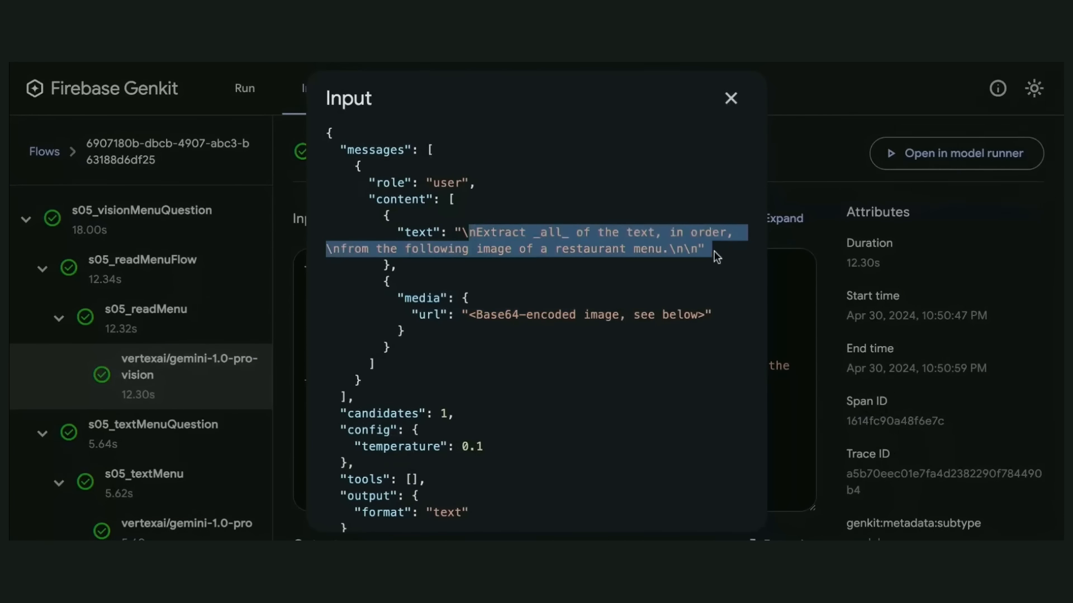
scroll("down", 3)
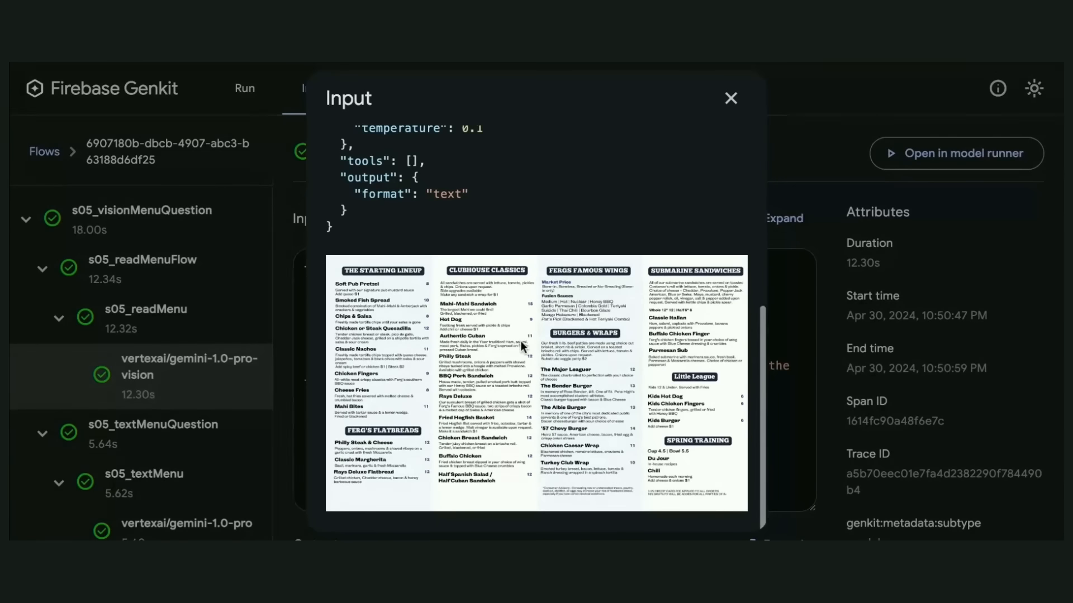
mouse_move(798, 367)
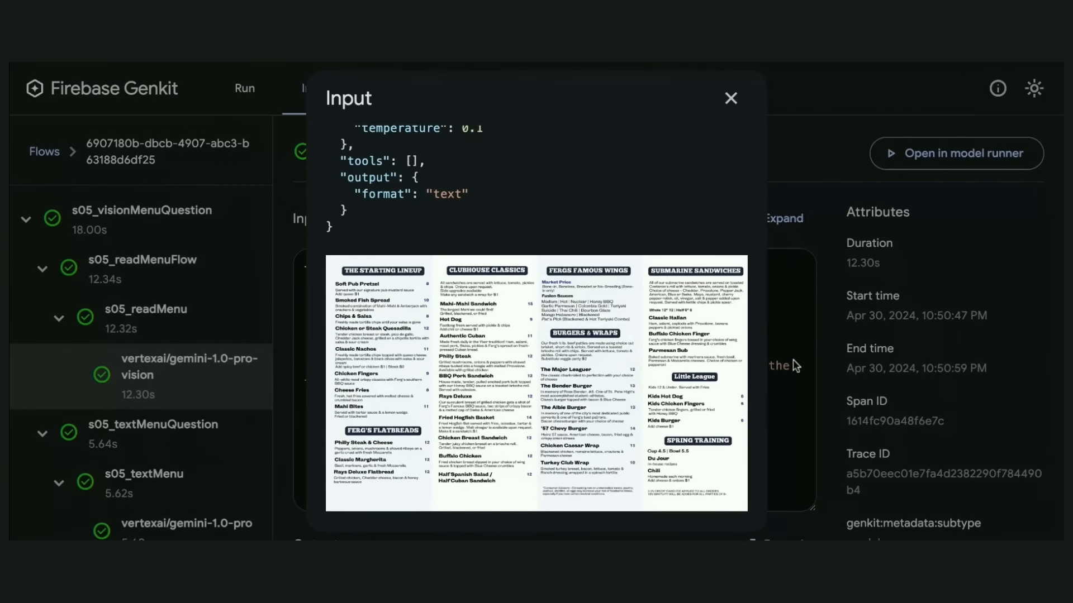
left_click(731, 99)
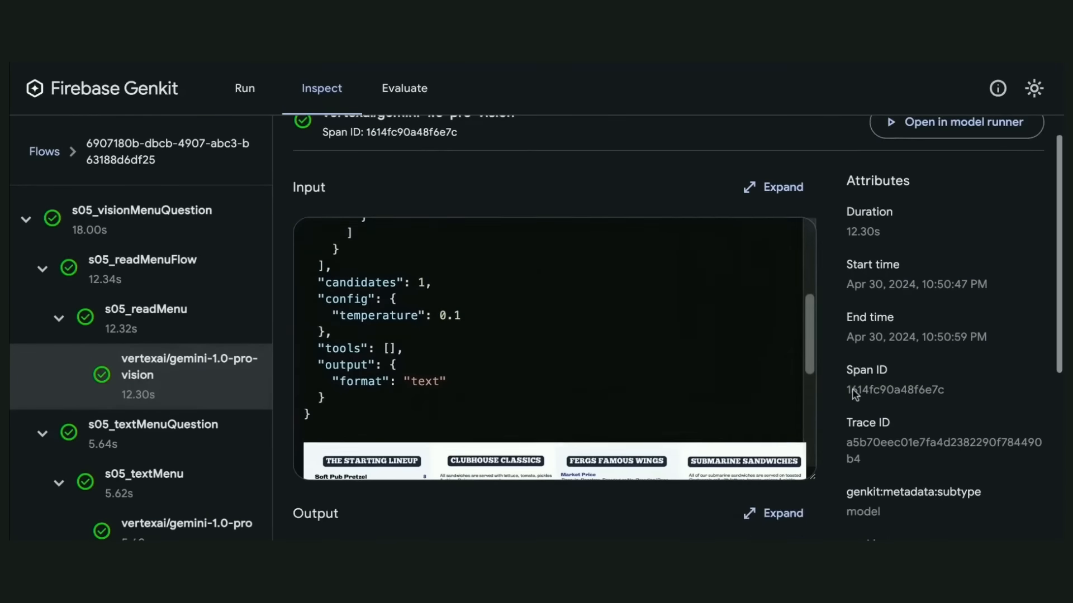
Step: Review the vision step's full output containing the extracted menu text
left_click(782, 513)
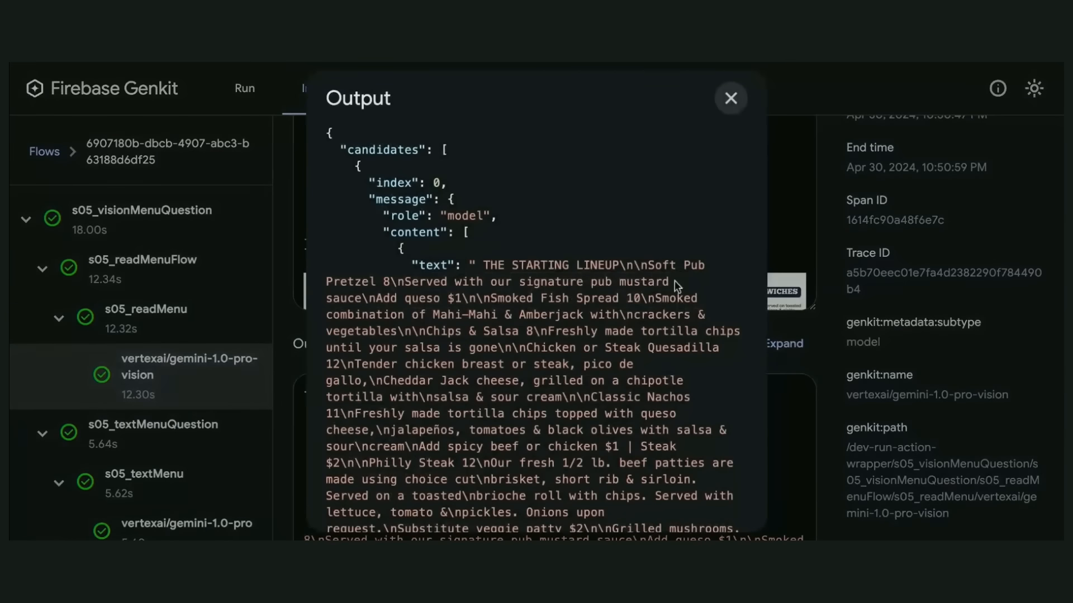
scroll("down", 3)
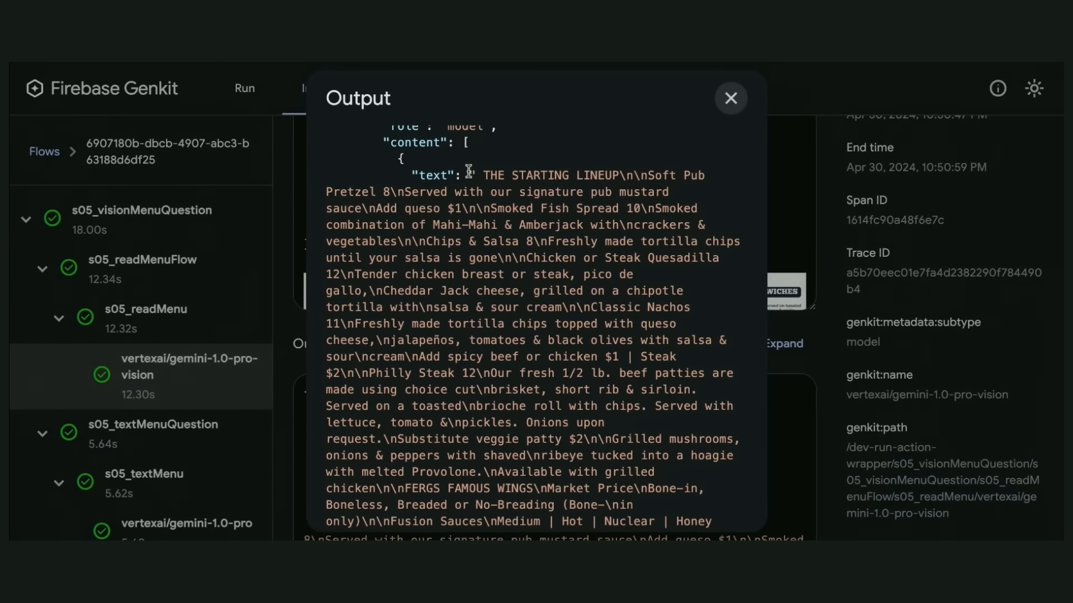
scroll("down", 3)
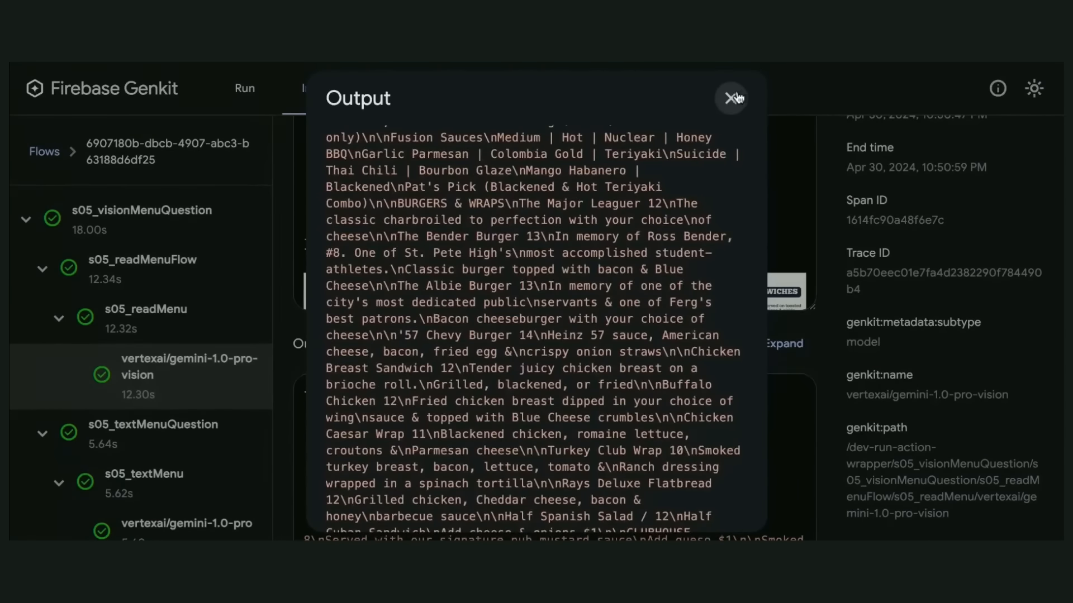
left_click(730, 98)
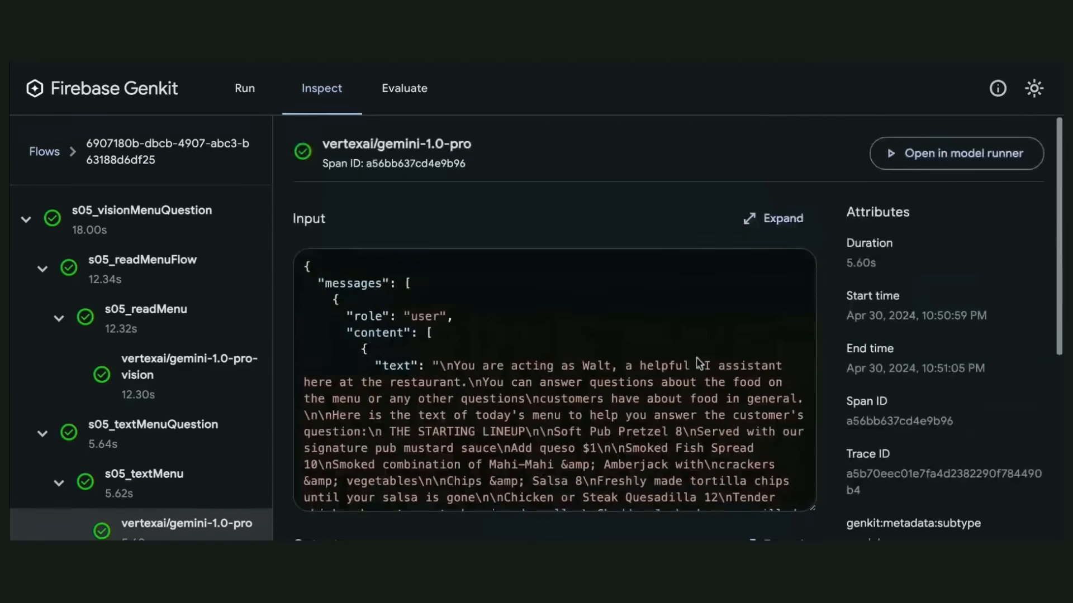
Step: Review the text model's full restaurant-assistant prompt with the embedded menu, then move on to the next video
left_click(782, 219)
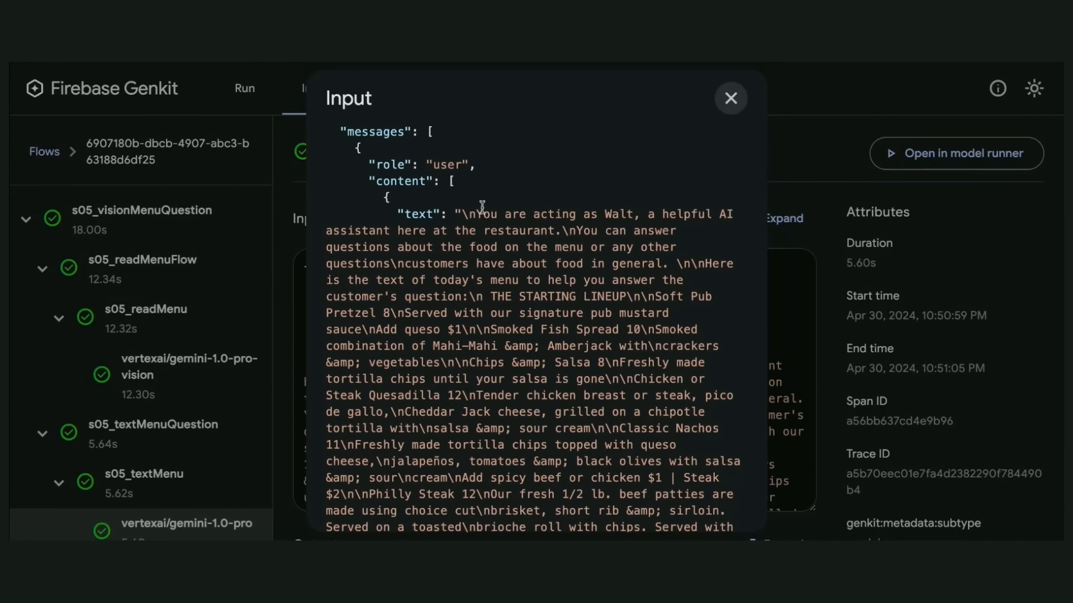
left_click_drag(480, 213, 534, 313)
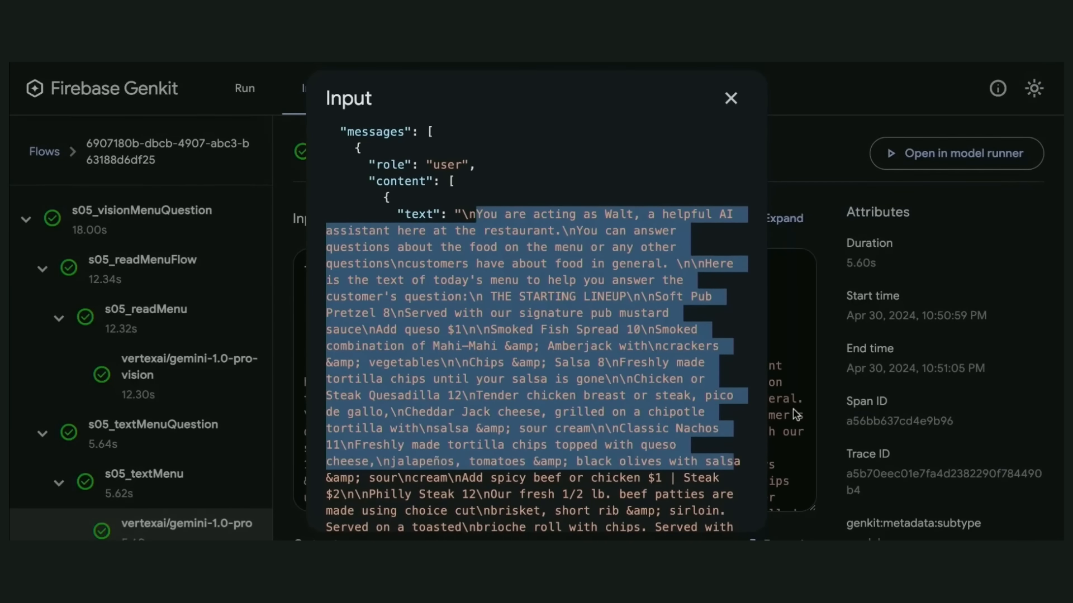
left_click(731, 98)
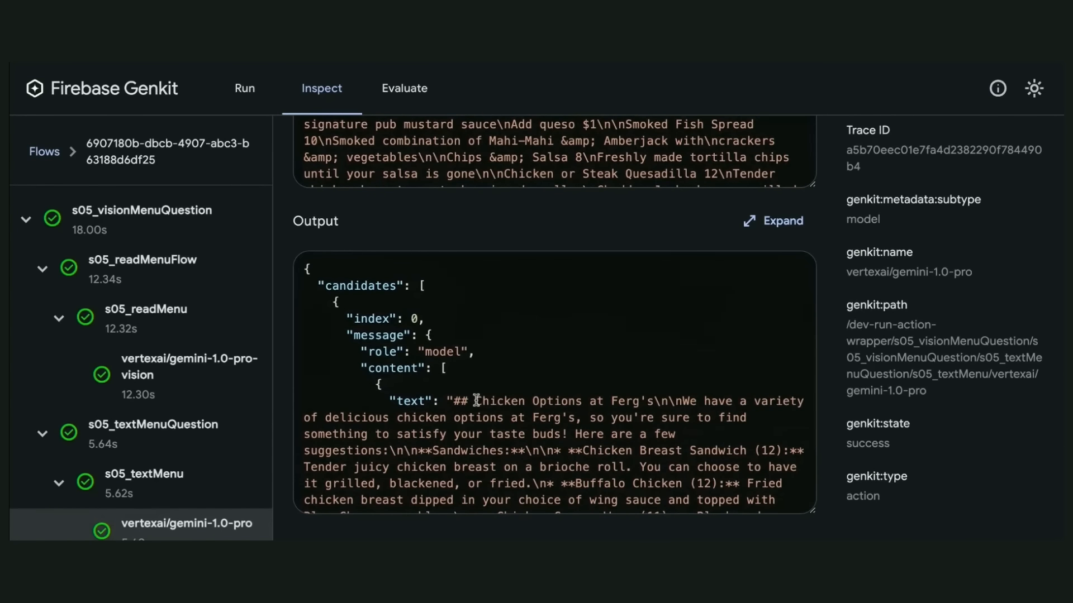
left_click(243, 88)
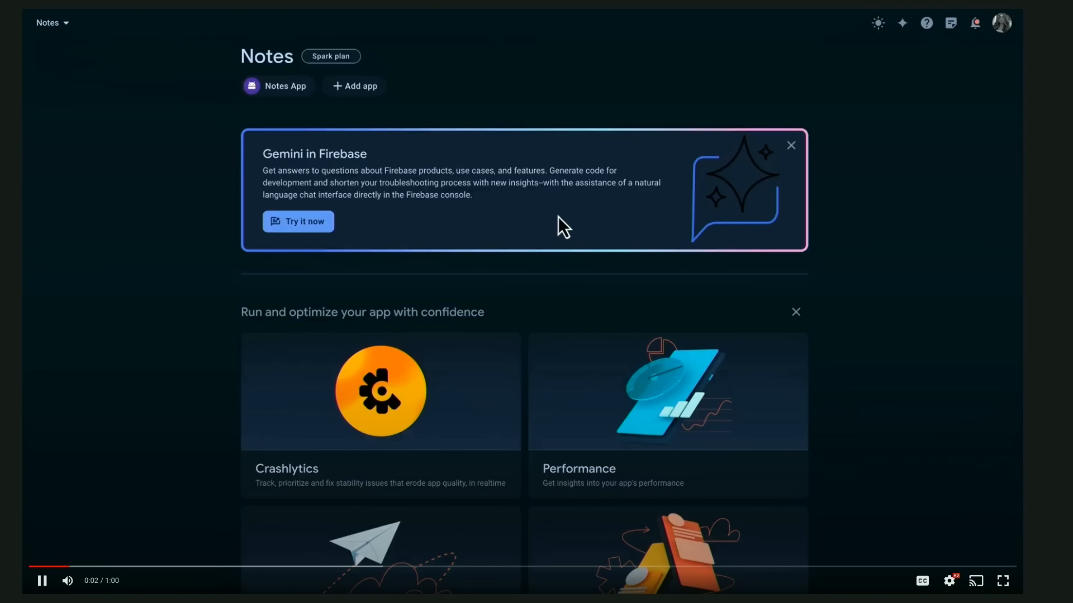
Step: Ask Gemini in Firebase "What does this Firestore query do?" for the cities/USA/population query
left_click(297, 221)
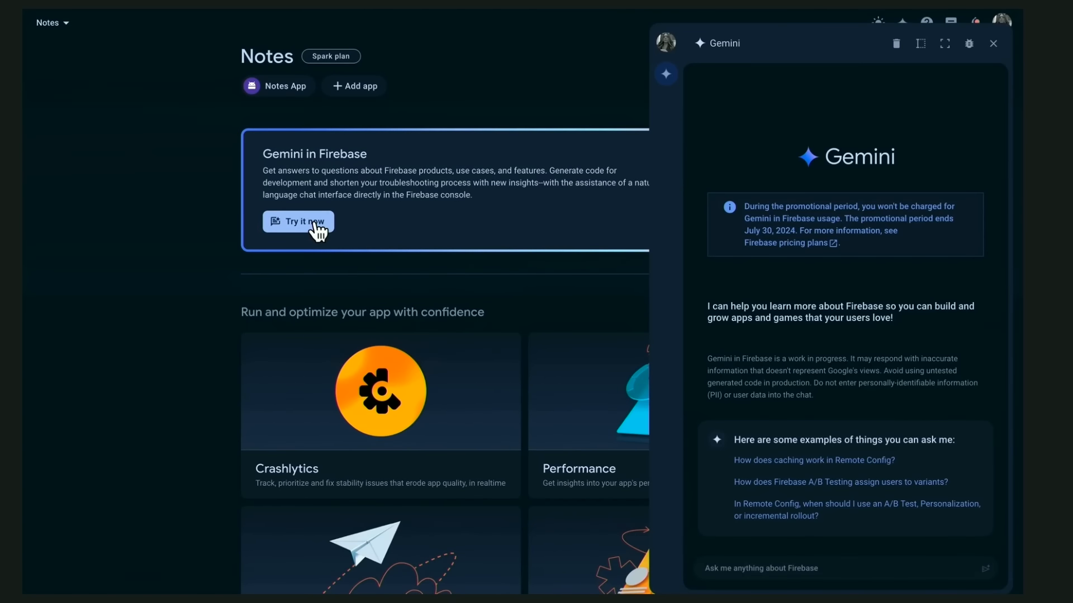
mouse_move(790, 537)
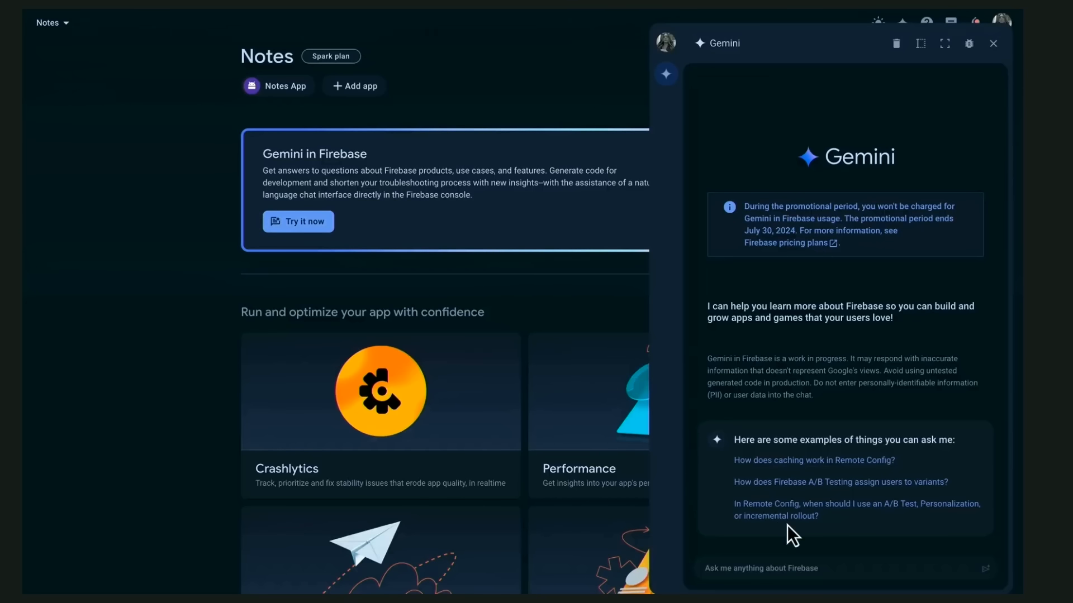
left_click(813, 569)
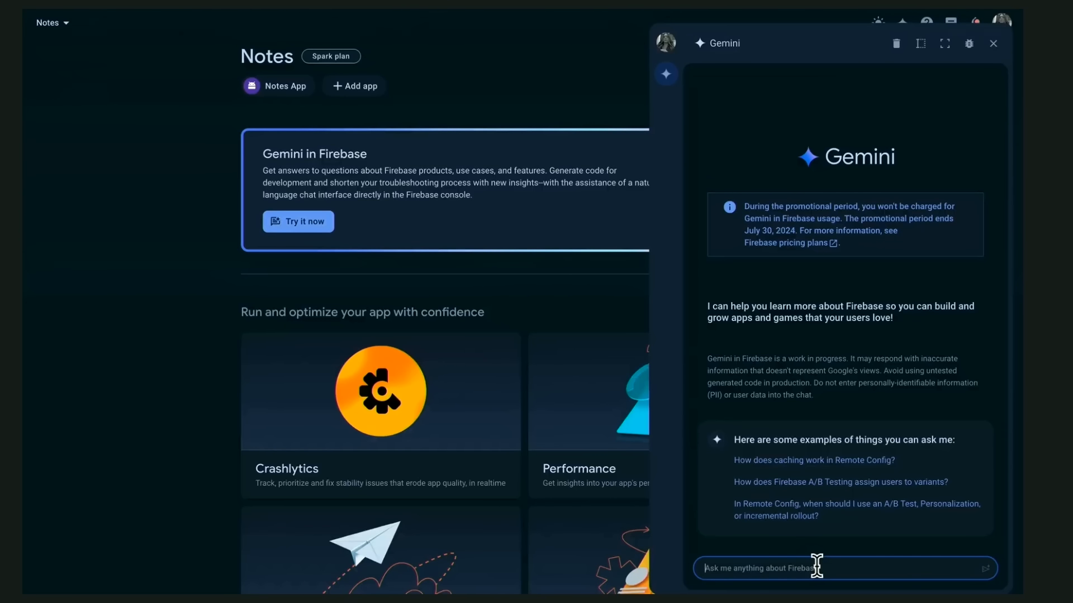
type("What does t")
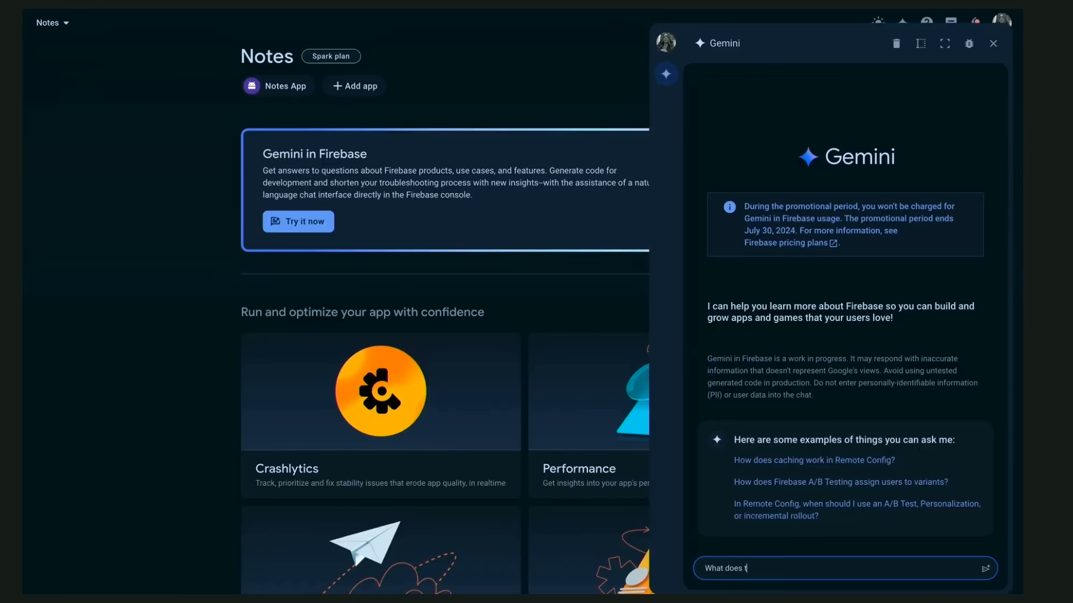
type("his Firestore")
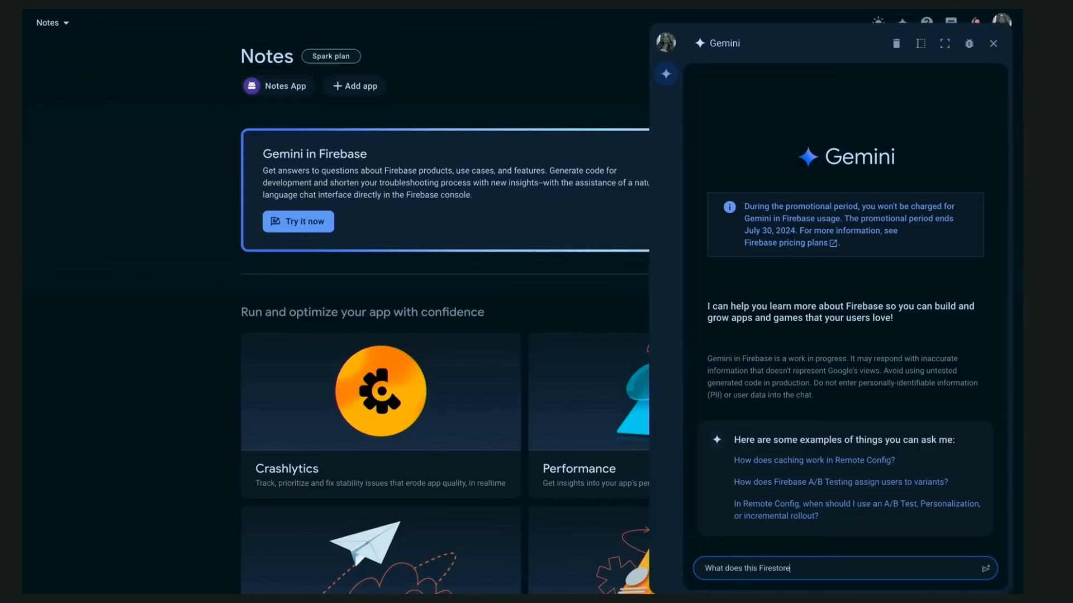
type("query do?")
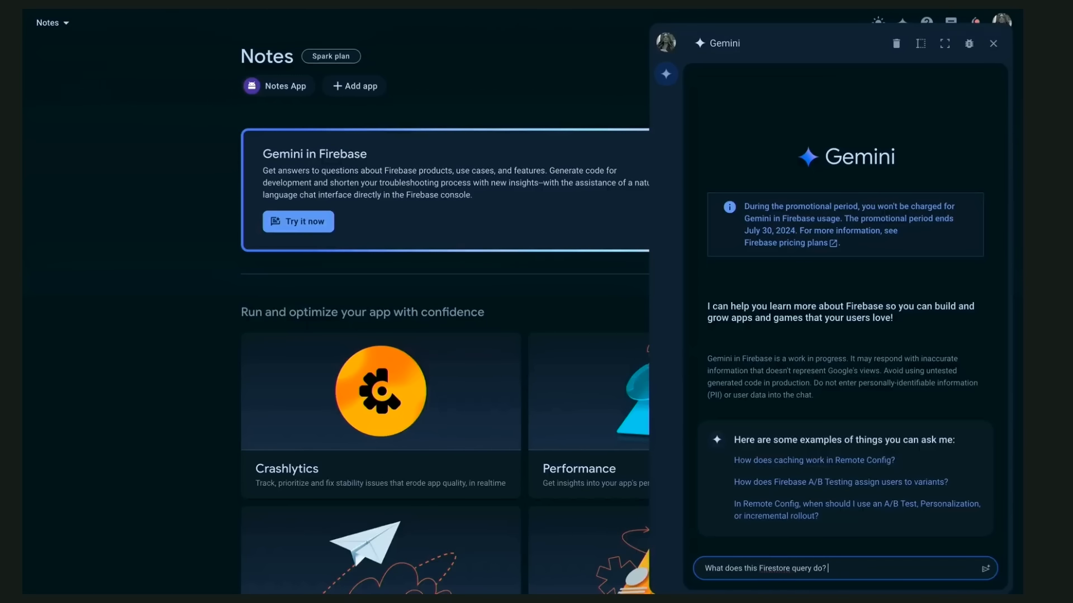
left_click(985, 567)
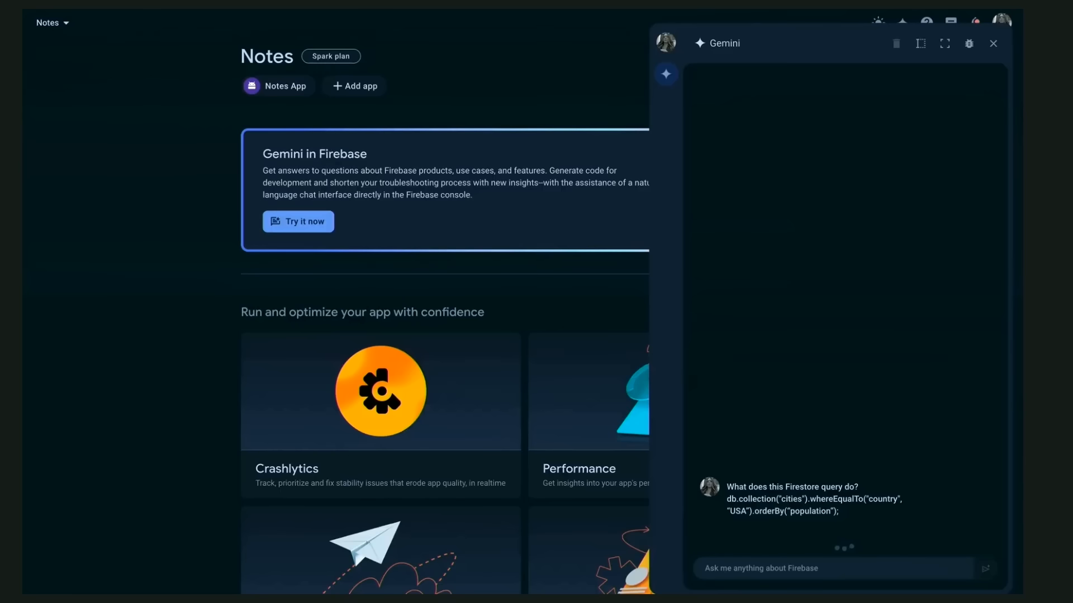
left_click(985, 567)
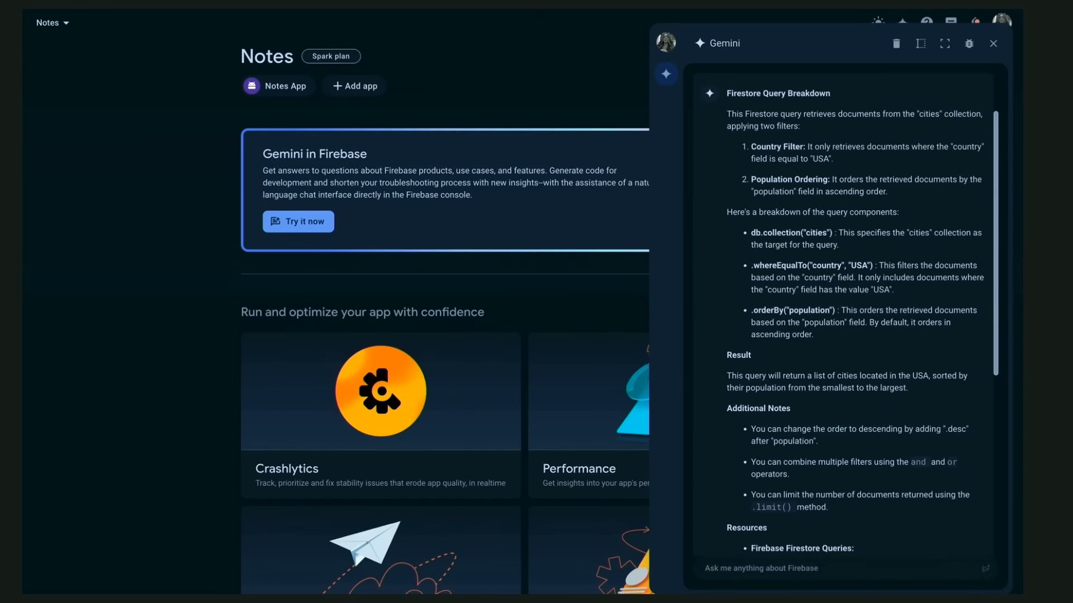
mouse_move(907, 525)
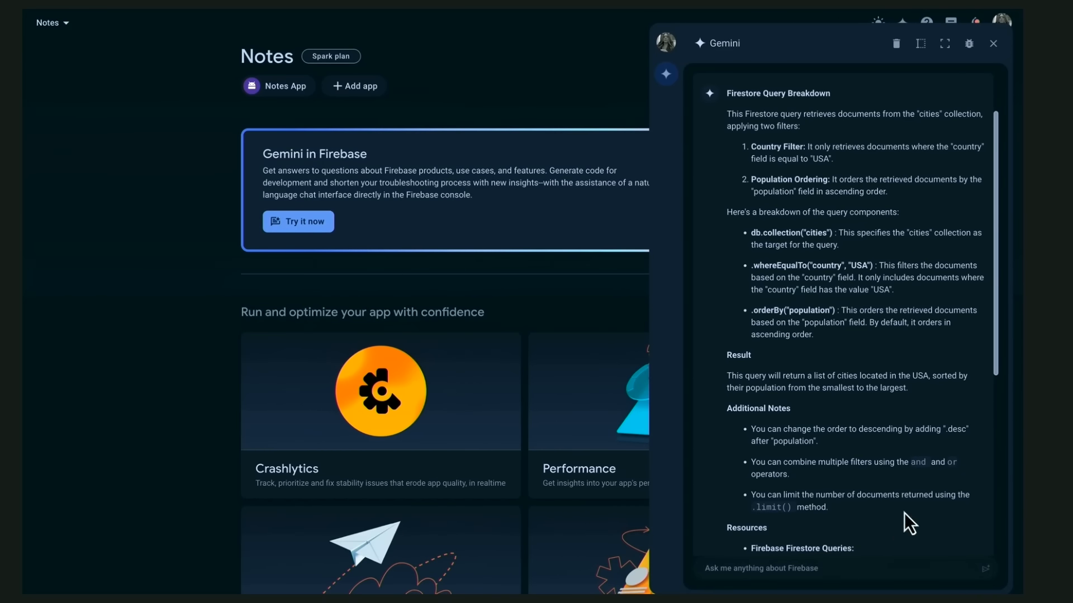
mouse_move(917, 498)
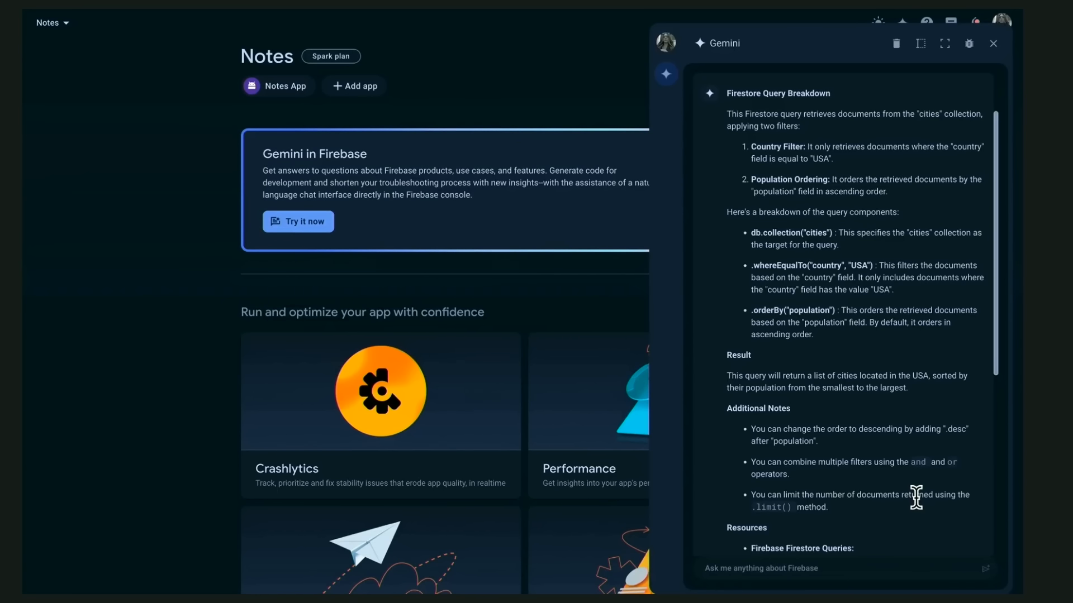
Step: Read through Gemini's query breakdown, the USA filter and population ordering, resources and related content
scroll("down", 3)
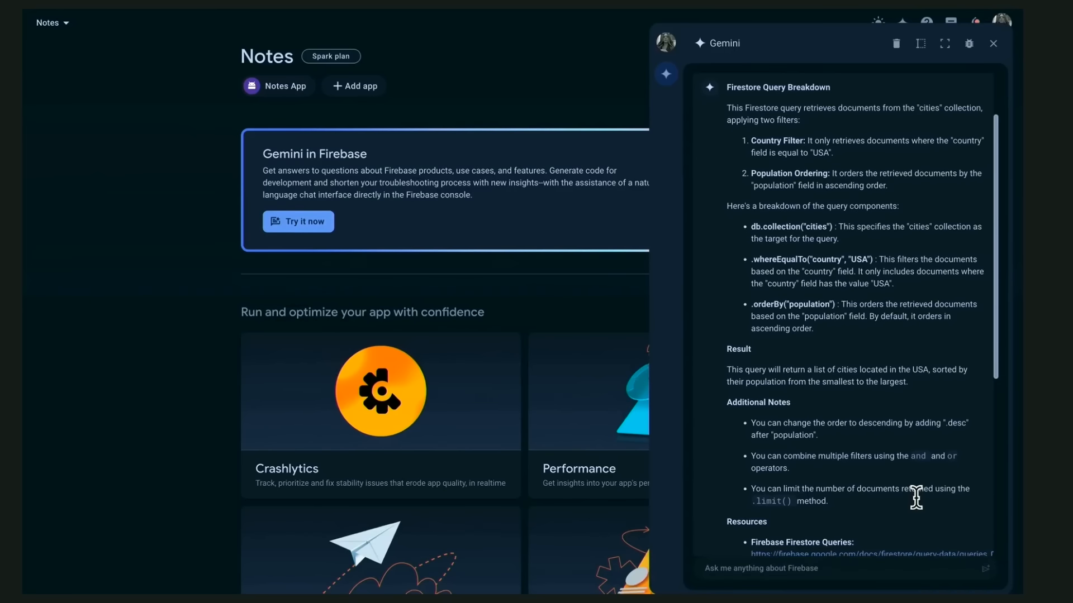
scroll("down", 3)
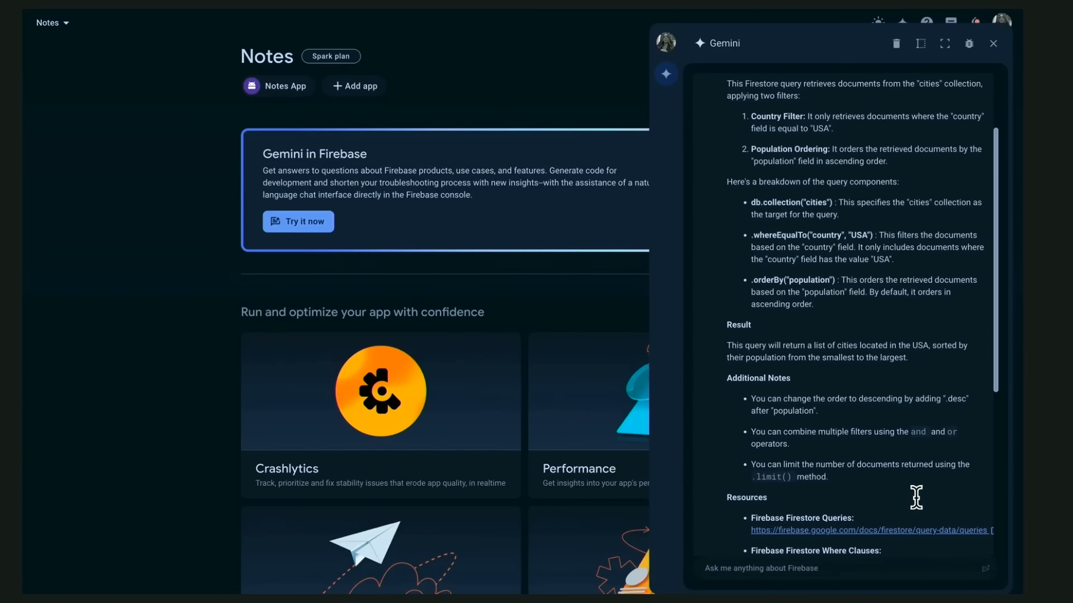
scroll("down", 3)
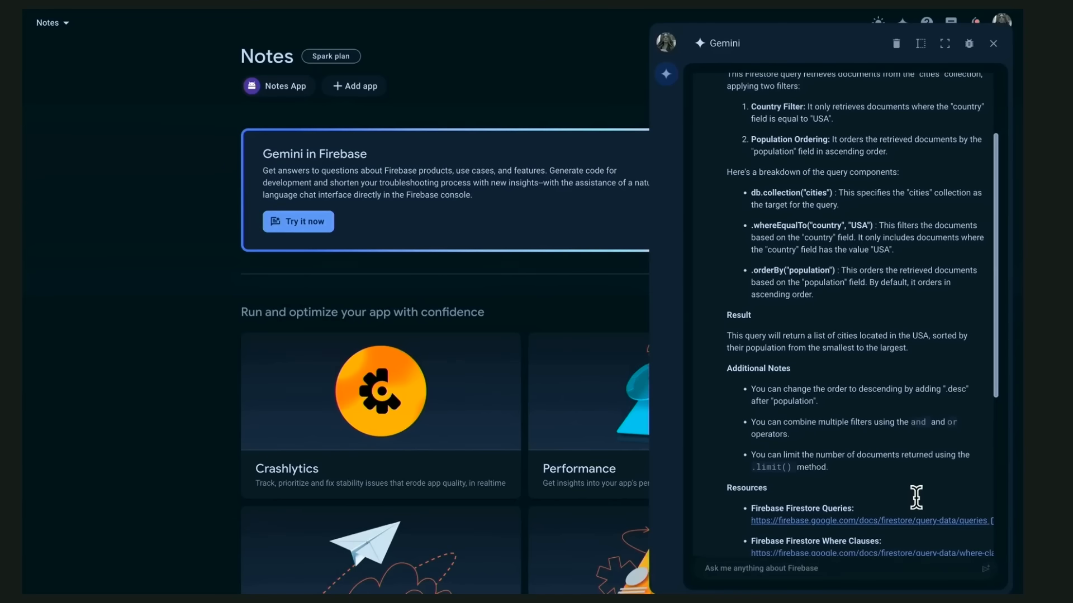
scroll("down", 3)
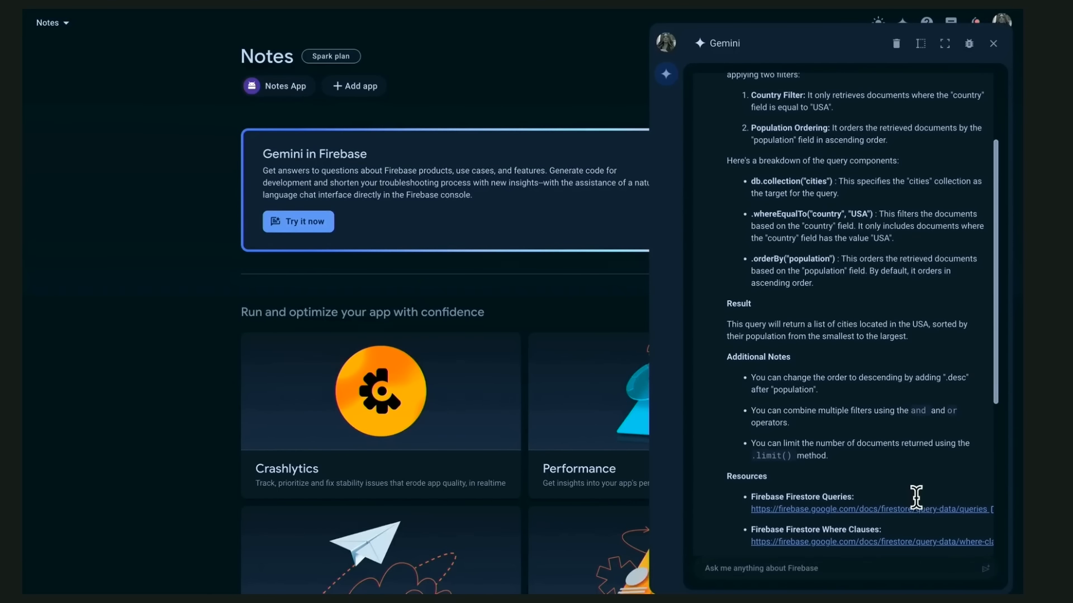
scroll("down", 3)
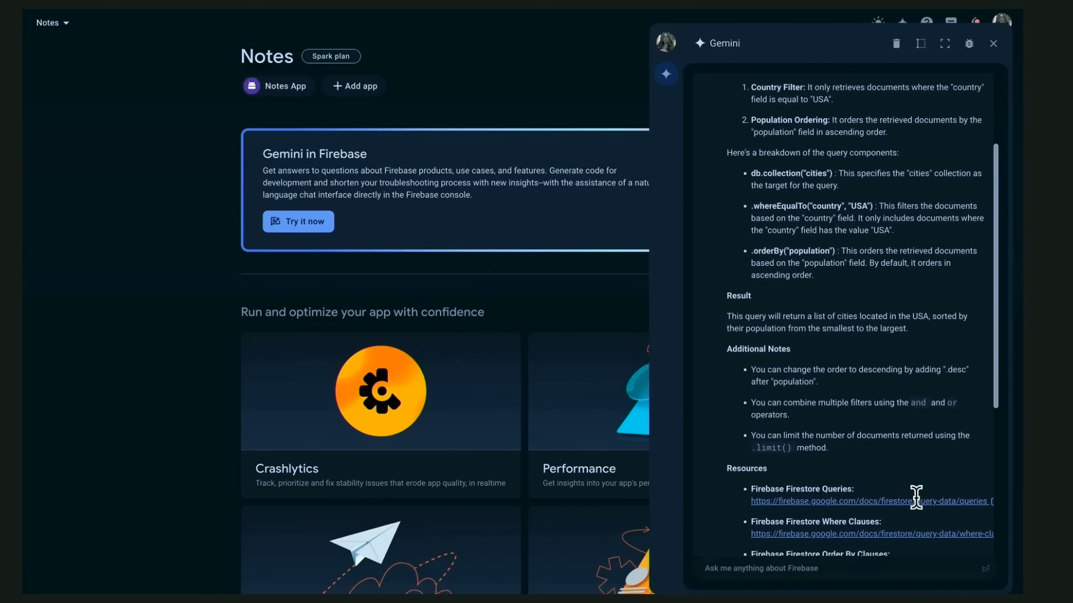
scroll("down", 3)
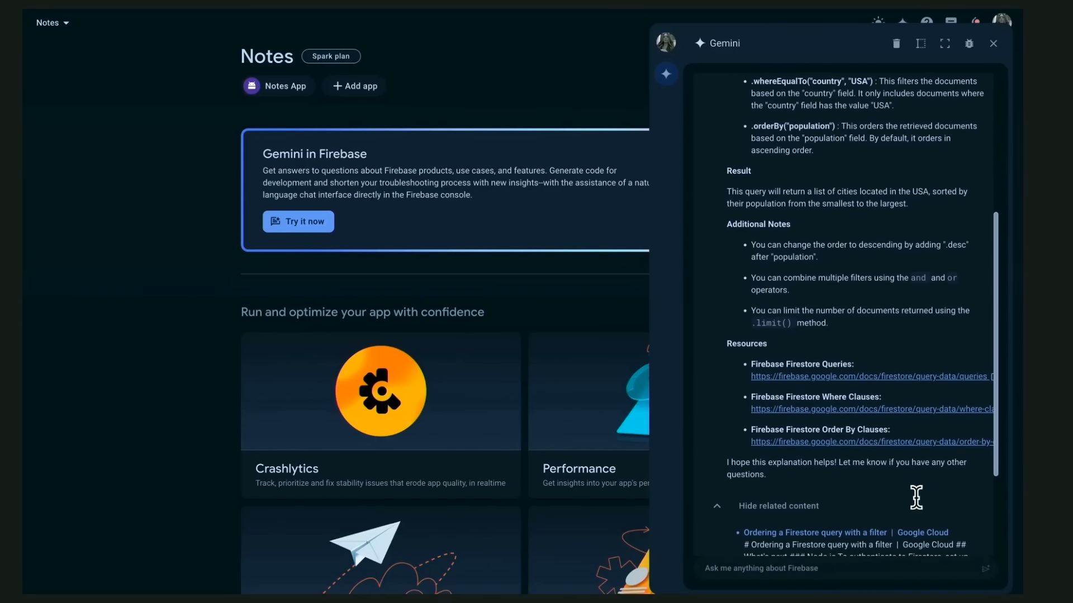
scroll("down", 3)
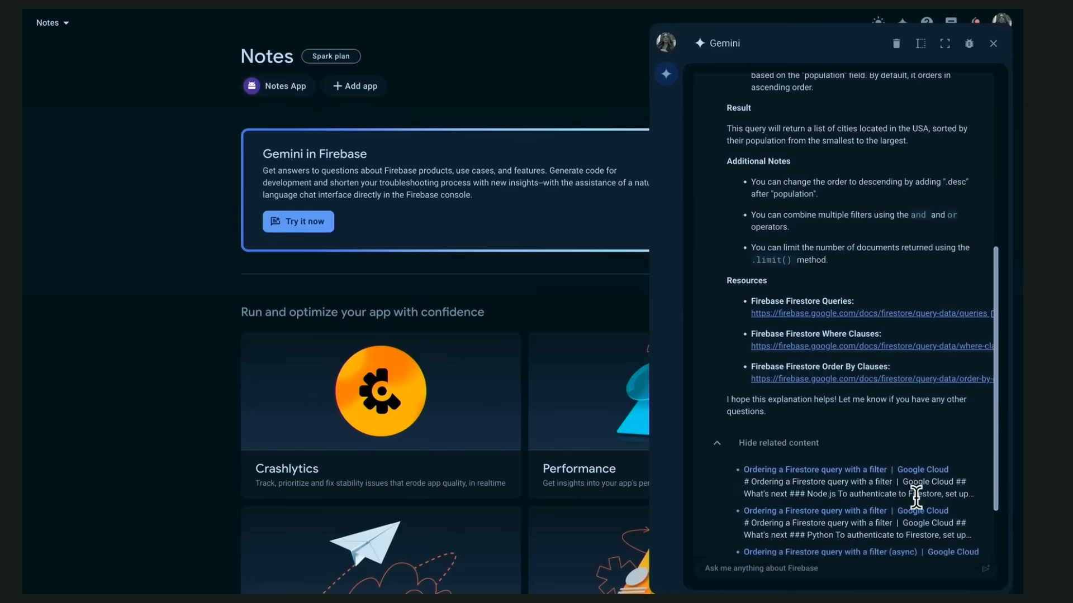
scroll("down", 3)
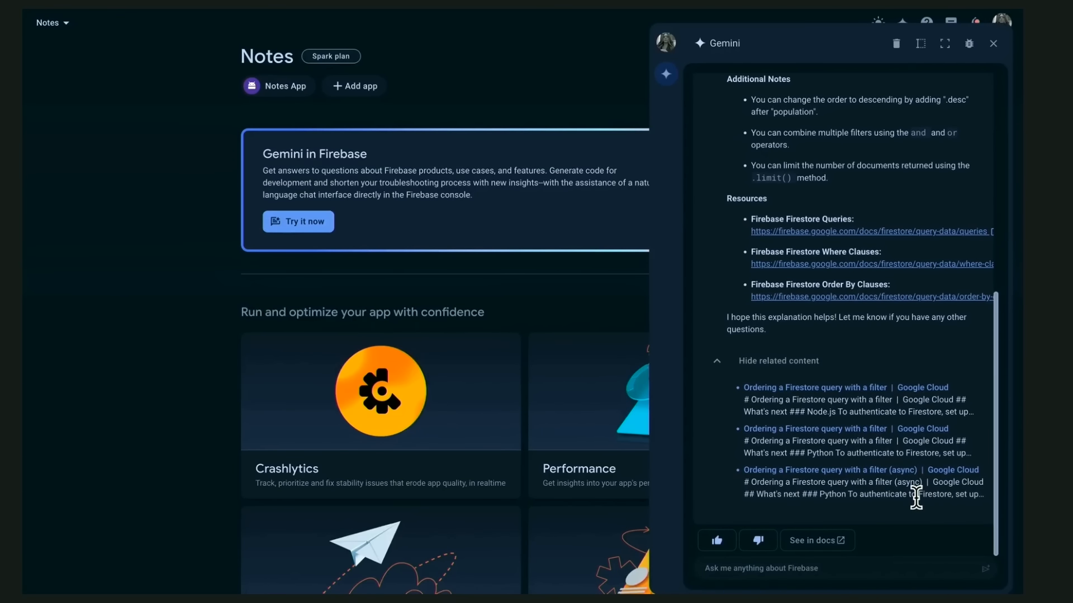
mouse_move(874, 552)
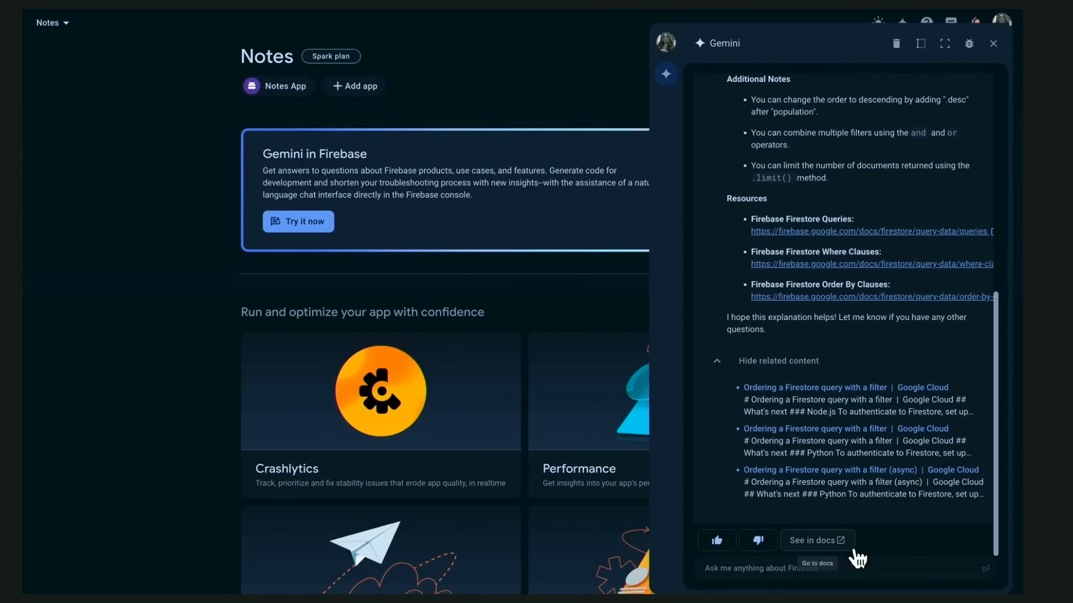
left_click(988, 43)
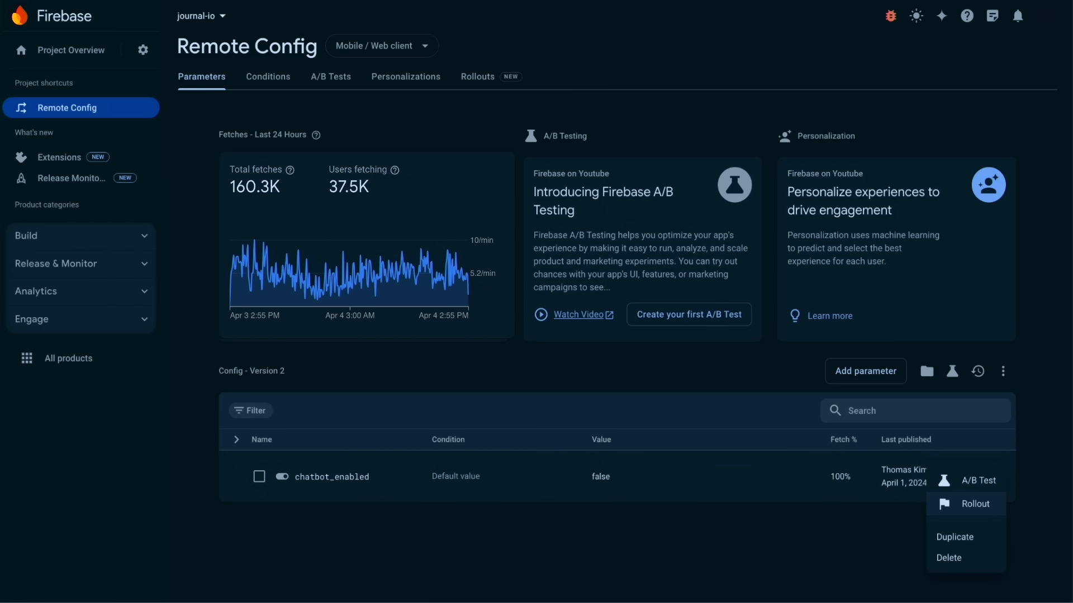
Step: Roll out chatbot_enabled as true to 10% of android users and view the rollout analytics
left_click(975, 504)
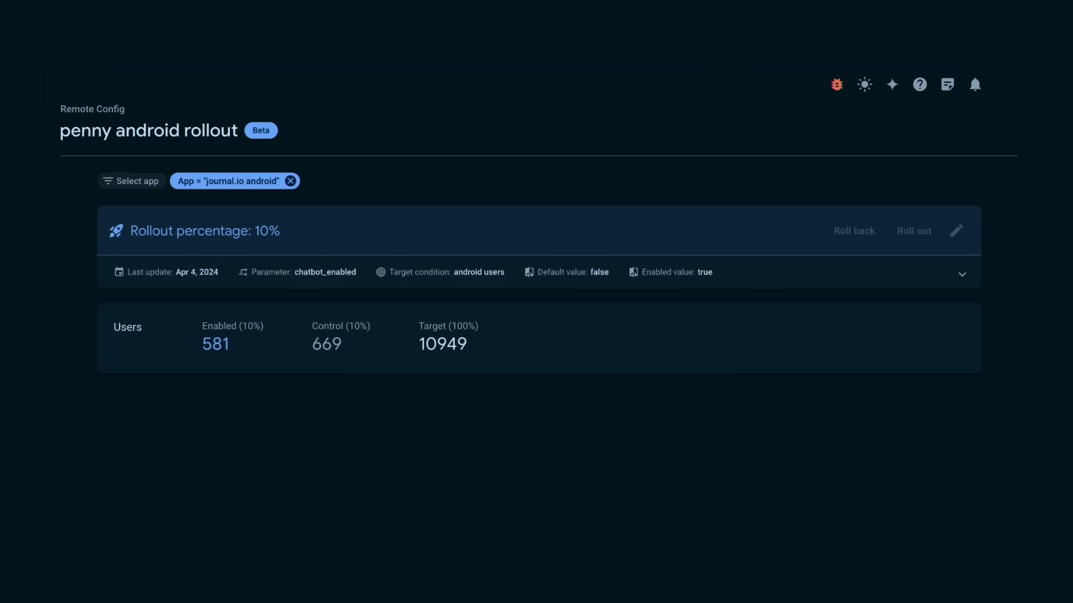
scroll("down", 3)
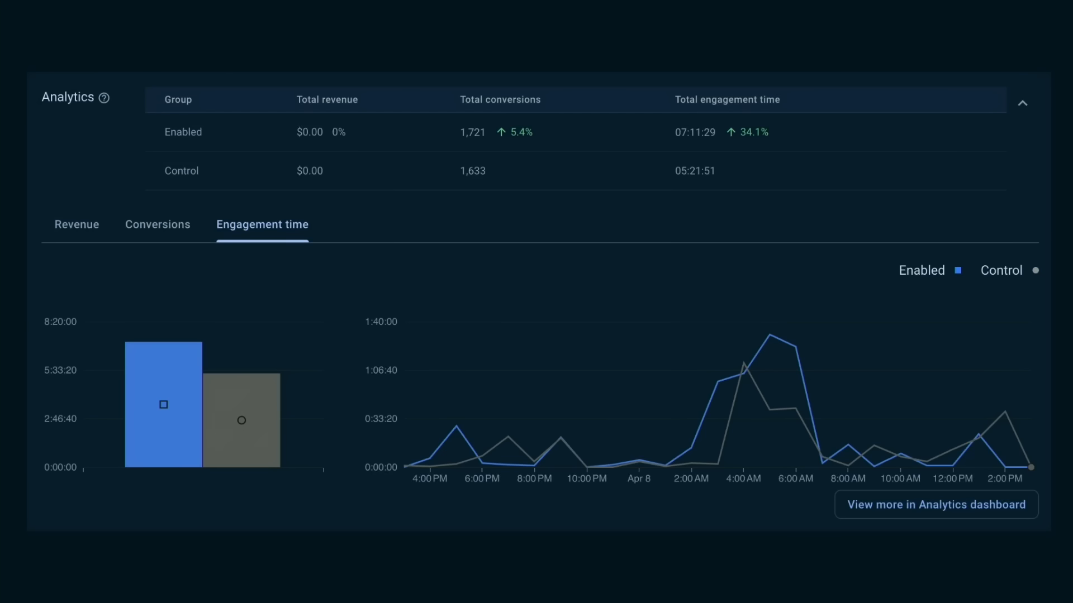